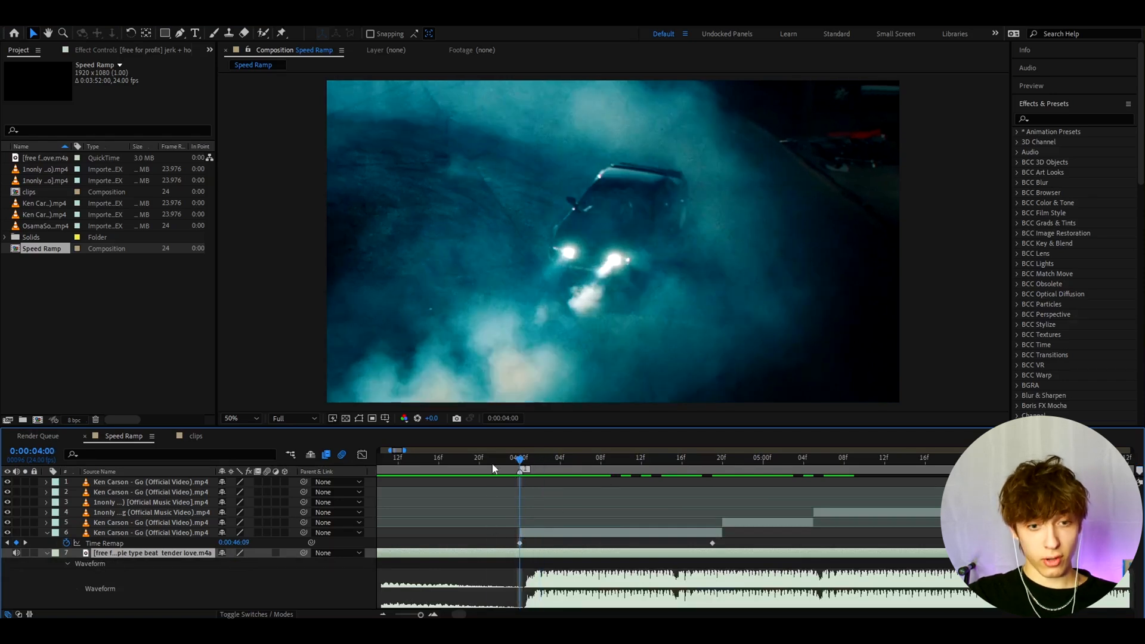
- Scrub through the ramp around 4 s and Easy Ease both Time Remap keyframes with F9
{"action": "left_click", "coordinate": [671, 458]}
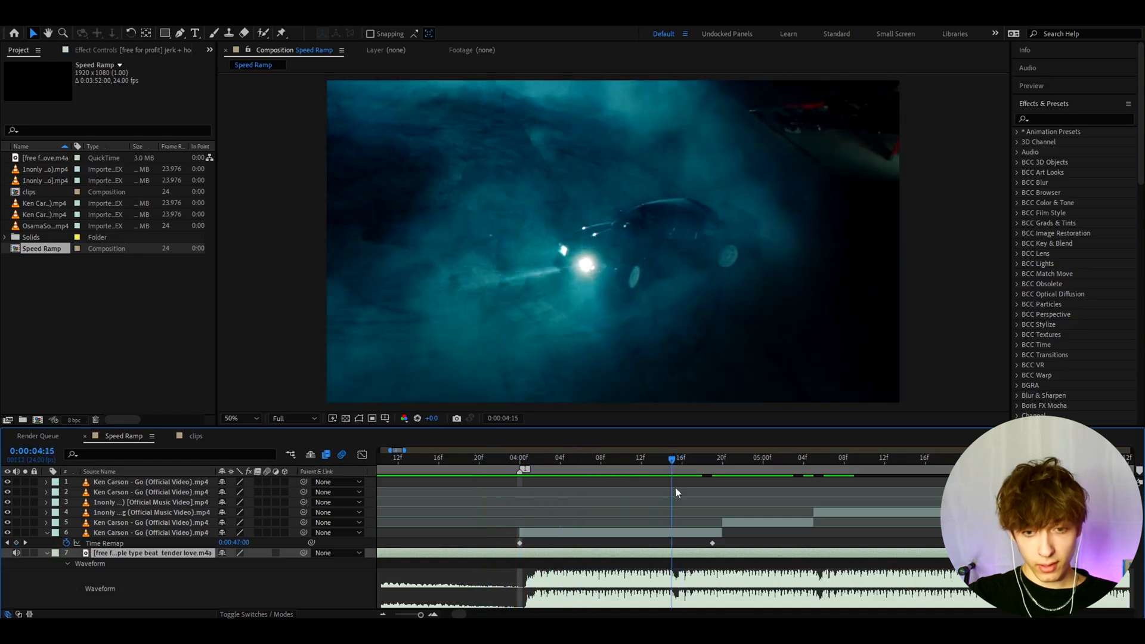
{"action": "mouse_move", "coordinate": [785, 606]}
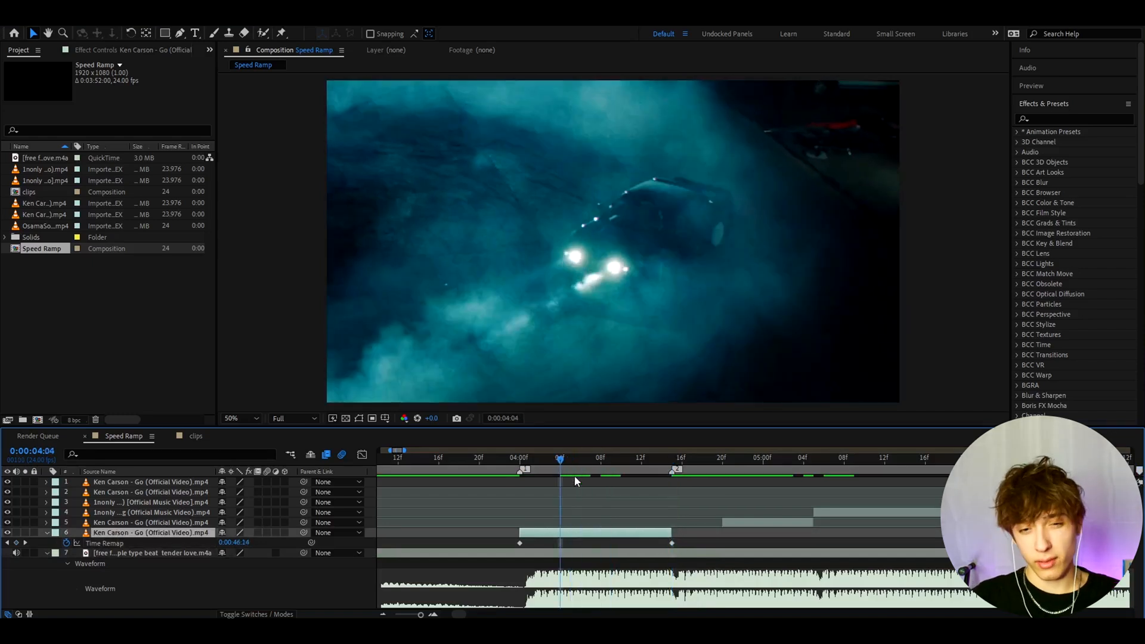
{"action": "left_click_drag", "start_coordinate": [558, 471], "coordinate": [523, 471]}
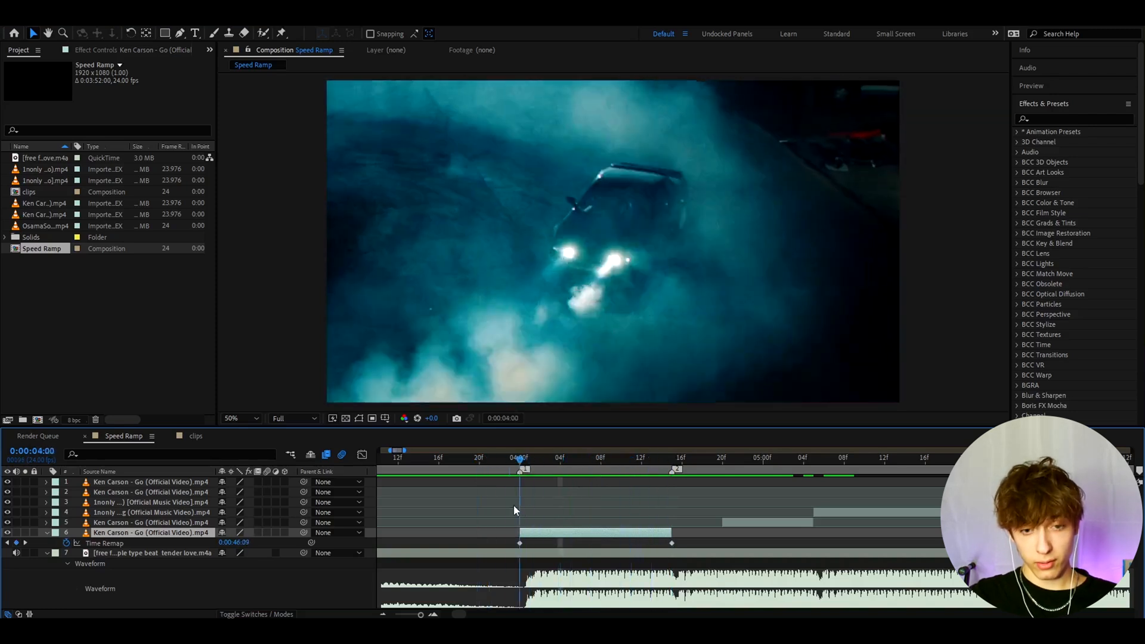
{"action": "left_click", "coordinate": [438, 458]}
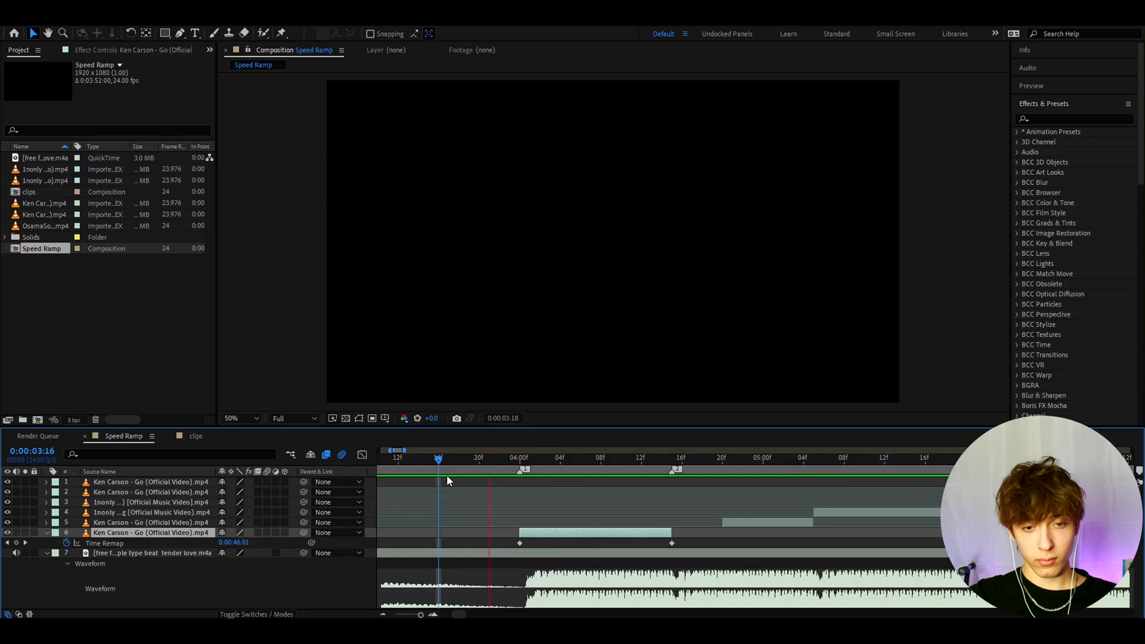
{"action": "left_click", "coordinate": [600, 458]}
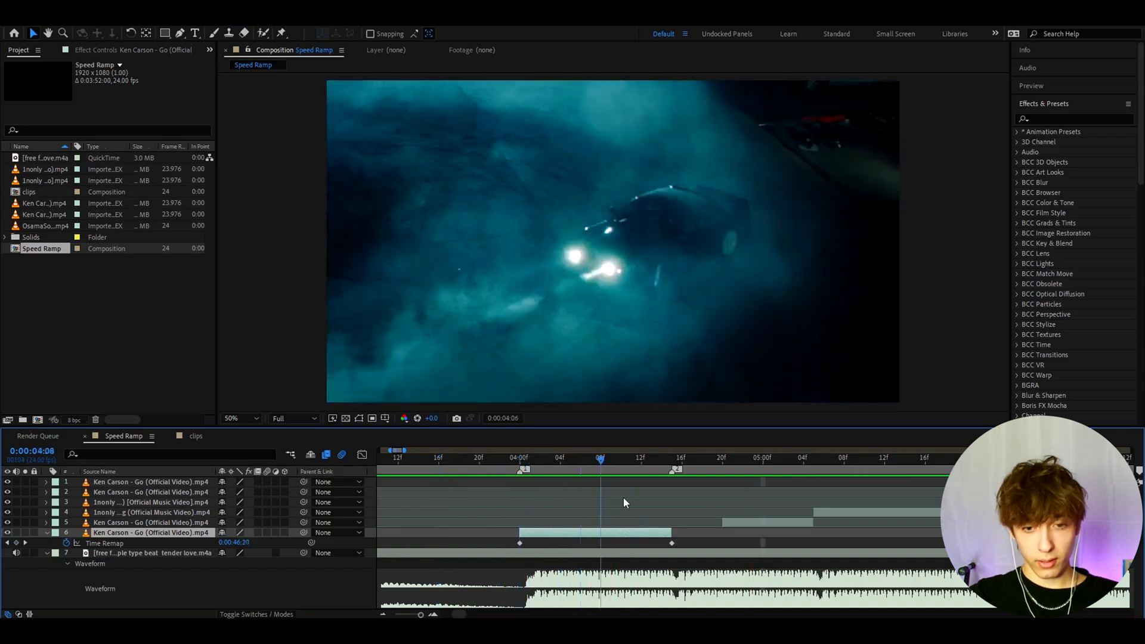
{"action": "left_click", "coordinate": [672, 458]}
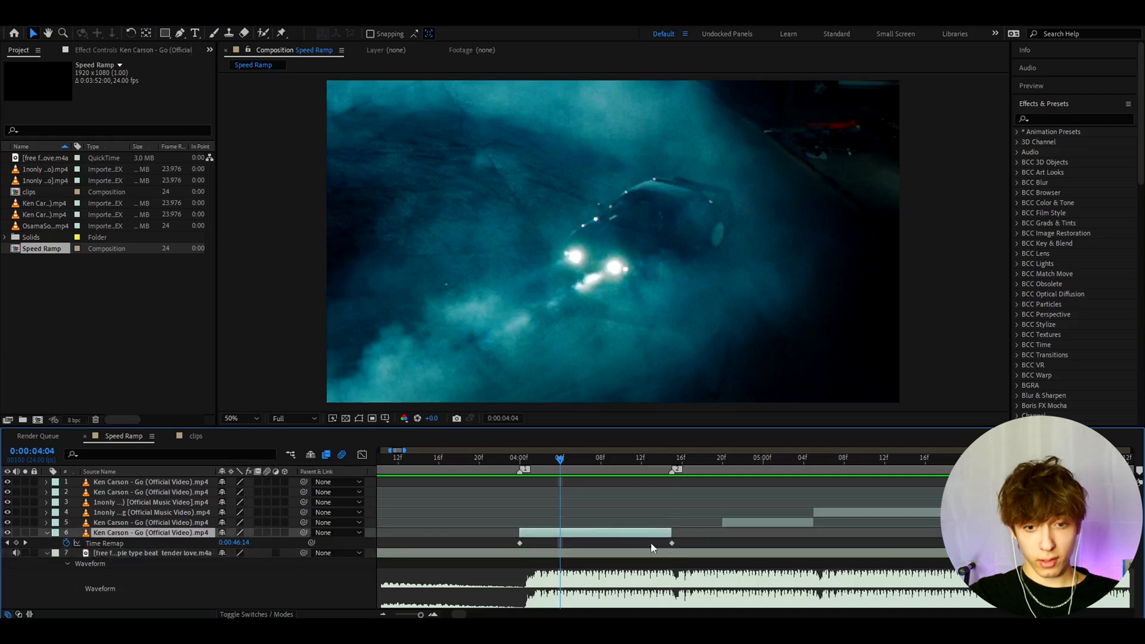
{"action": "key", "text": "f9"}
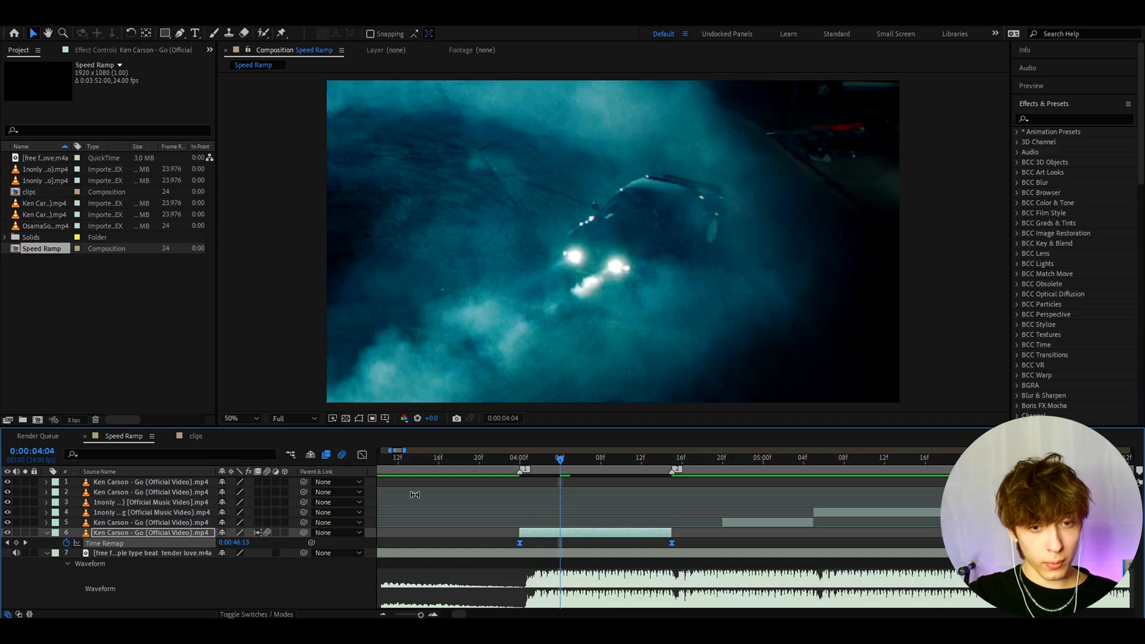
{"action": "mouse_move", "coordinate": [361, 454]}
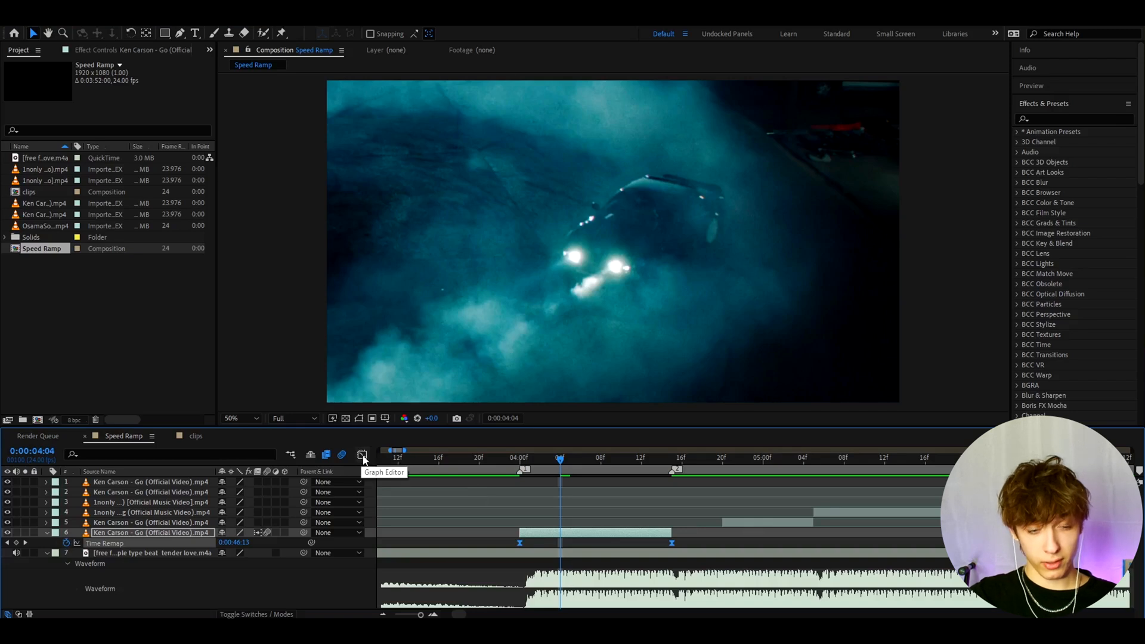
- Show the Time Remap keyframes in the Graph Editor as a value graph
{"action": "left_click", "coordinate": [363, 455]}
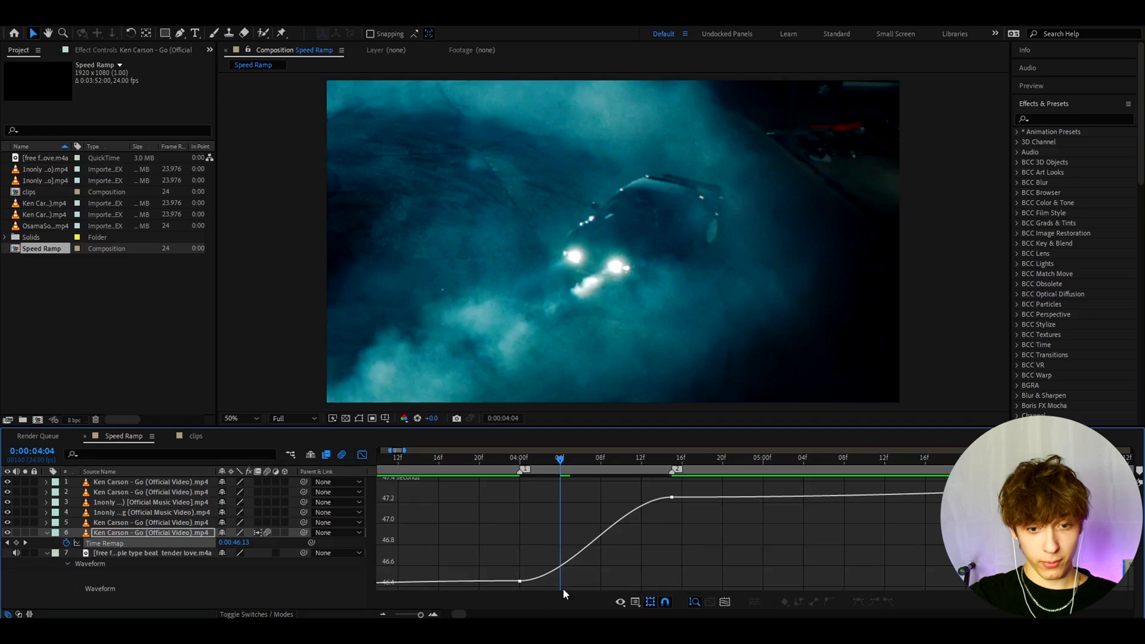
{"action": "mouse_move", "coordinate": [635, 601]}
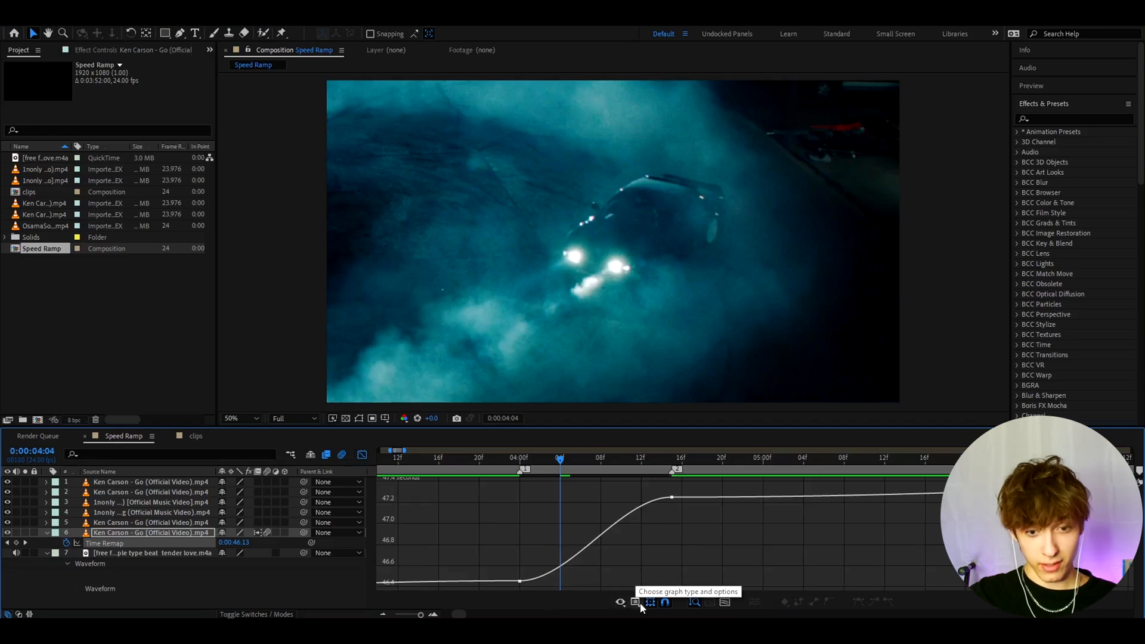
{"action": "left_click", "coordinate": [640, 601]}
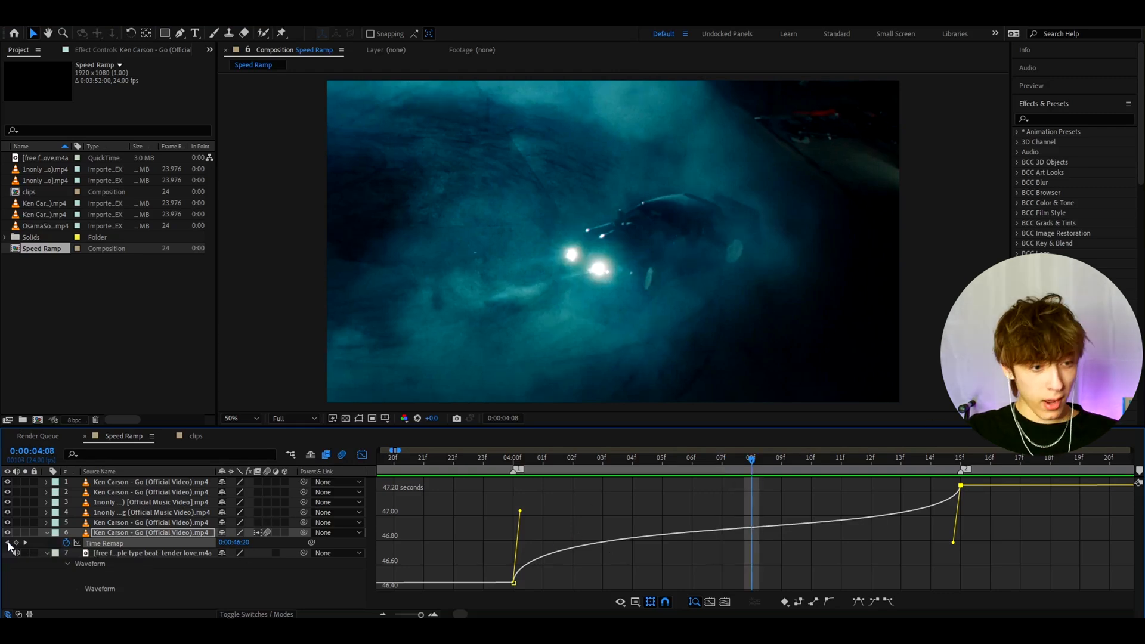
{"action": "mouse_move", "coordinate": [14, 542]}
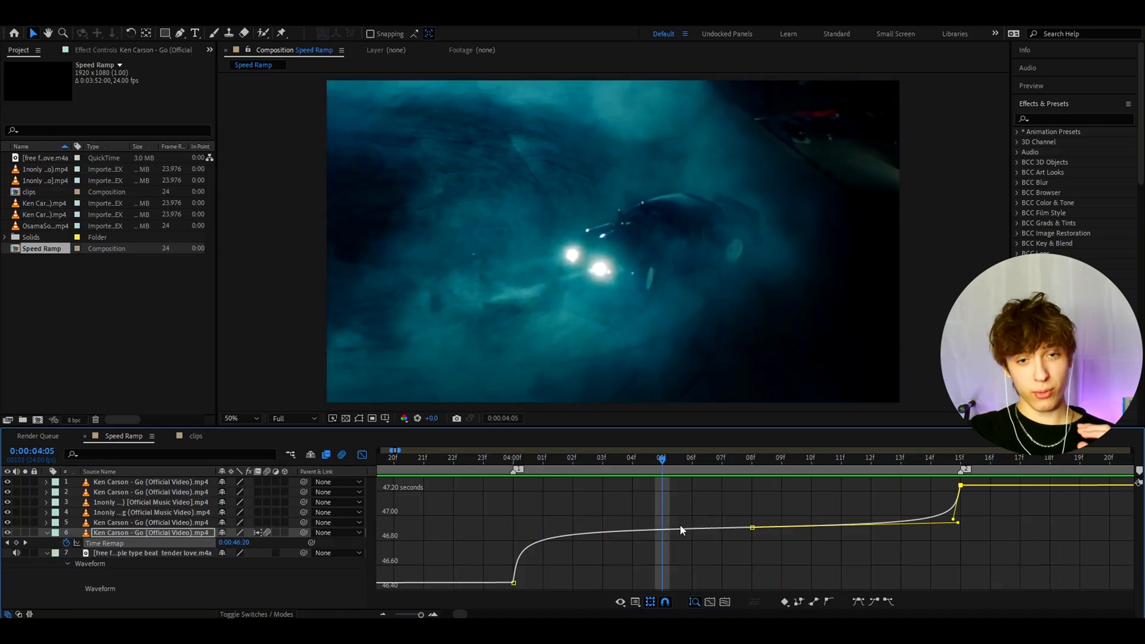
{"action": "mouse_move", "coordinate": [673, 483]}
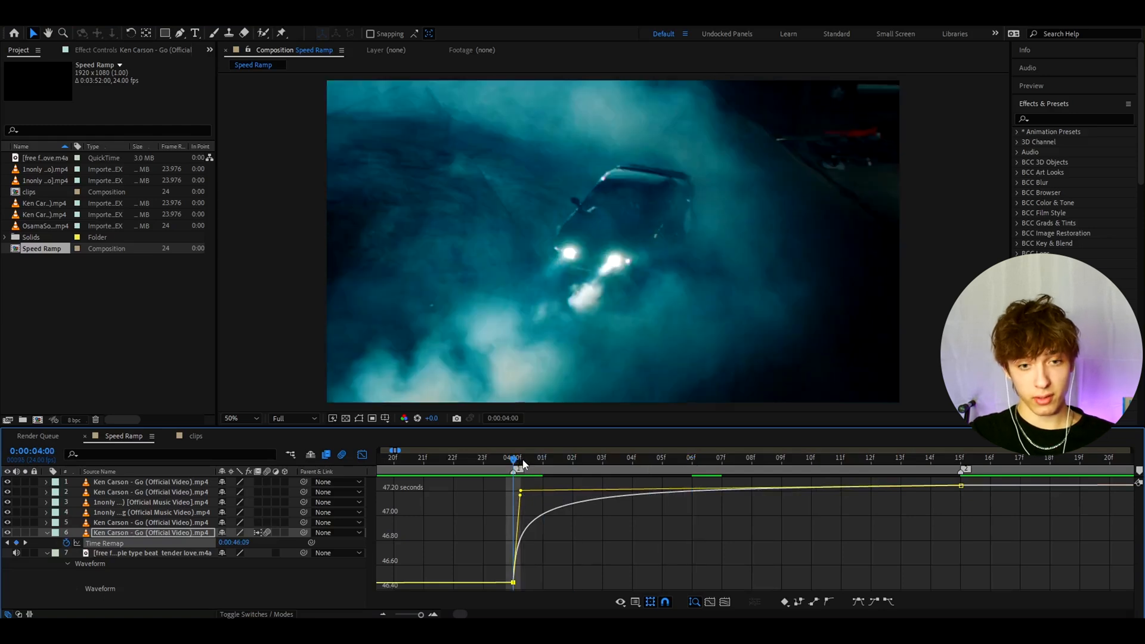
- Preview the sharpened ramp from its start and confirm the Composition Settings
{"action": "left_click", "coordinate": [691, 457]}
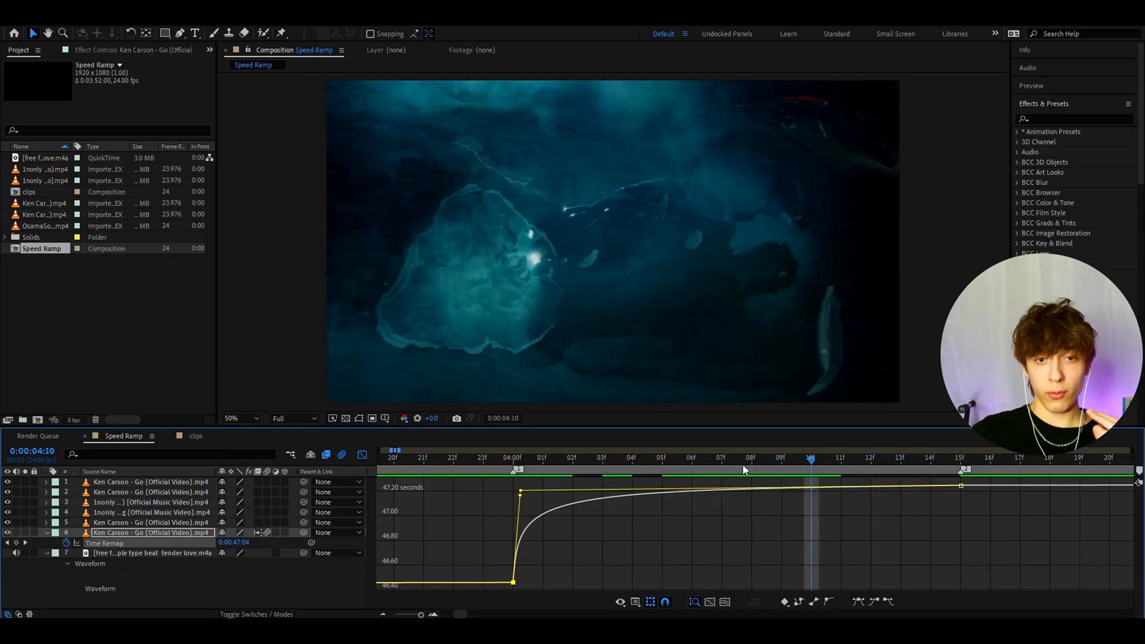
{"action": "mouse_move", "coordinate": [744, 472]}
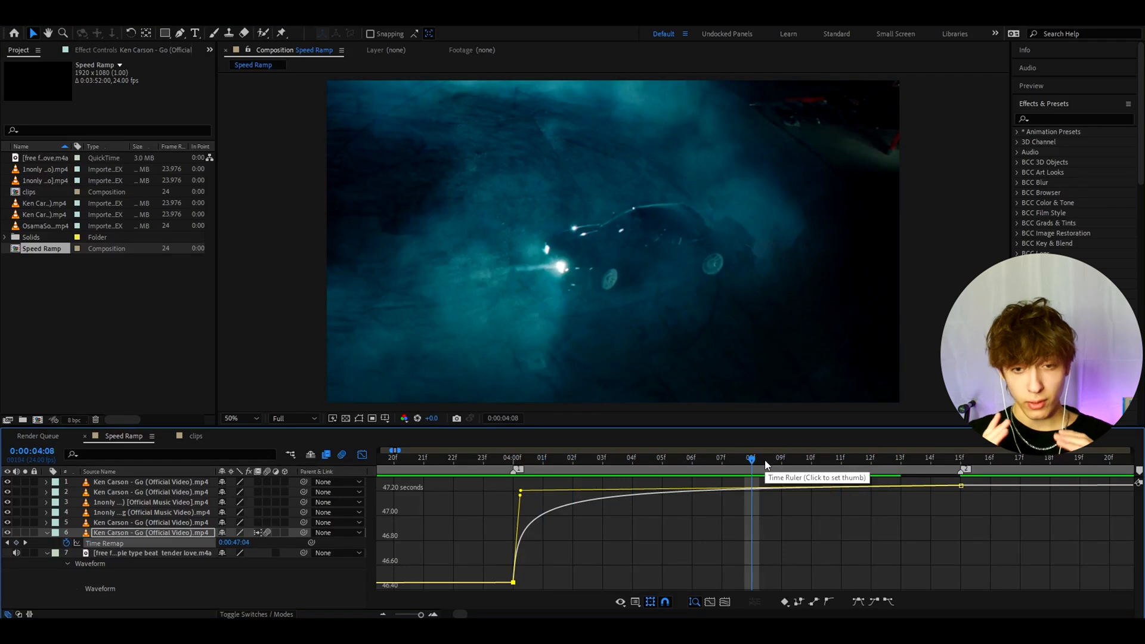
{"action": "left_click", "coordinate": [571, 458]}
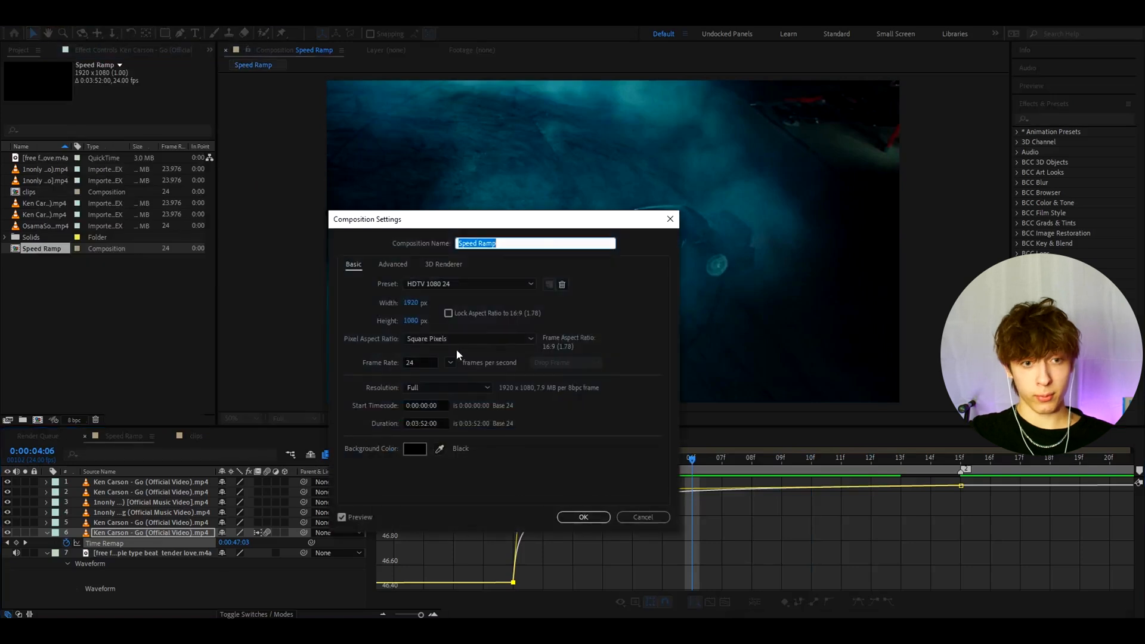
{"action": "left_click", "coordinate": [583, 517]}
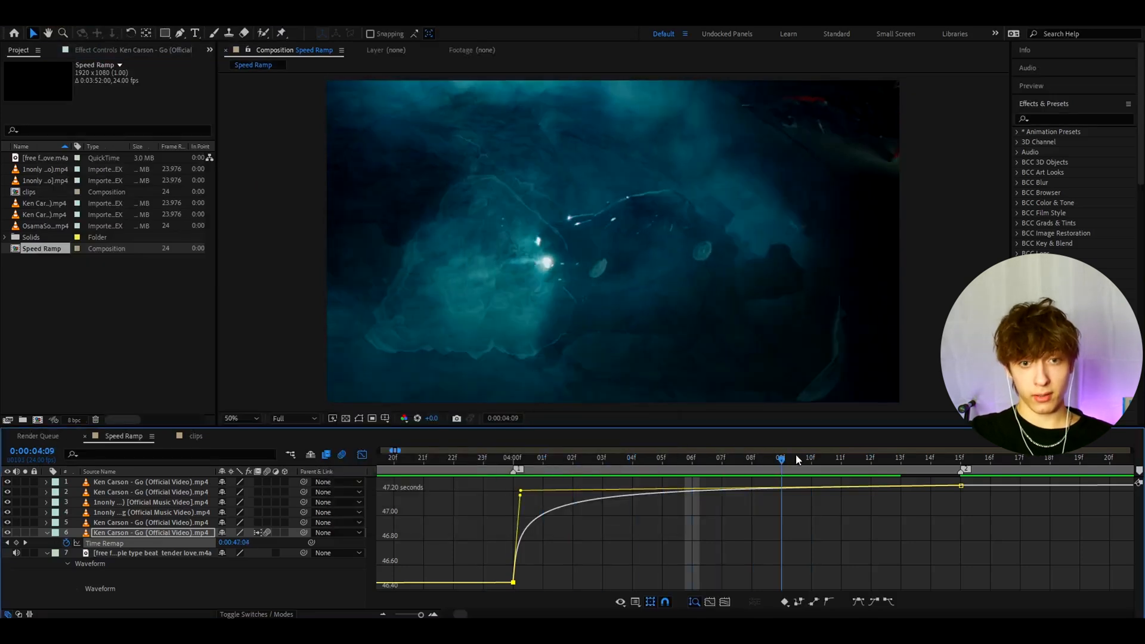
{"action": "left_click", "coordinate": [871, 456]}
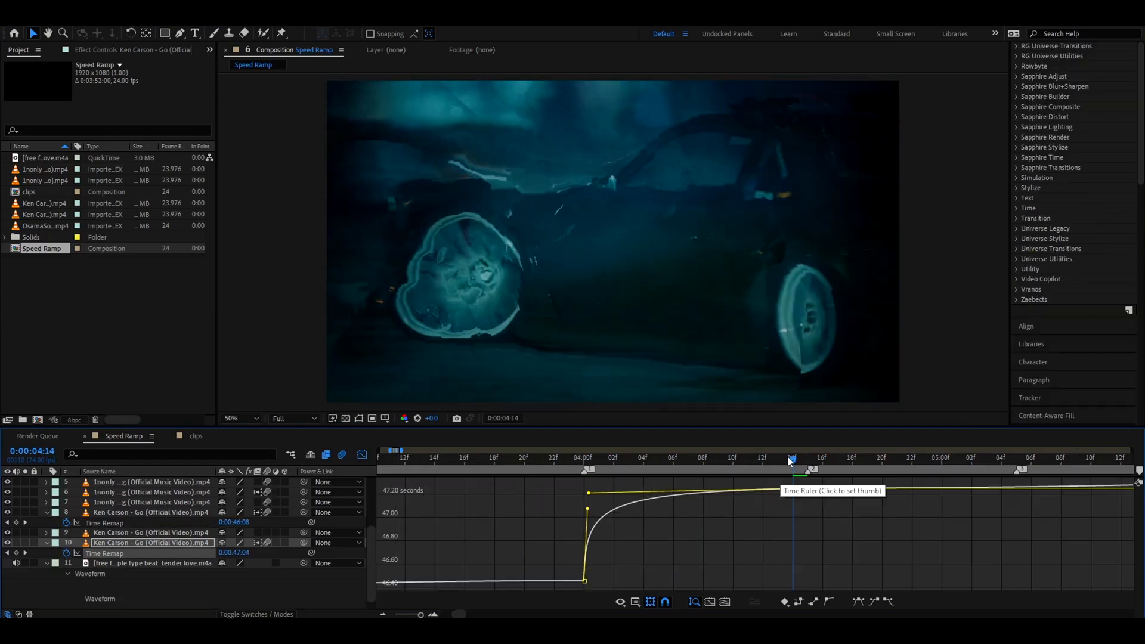
- Place Time Remap keyframes on the second Ken Carson clip and shape its curve in the Graph Editor
{"action": "left_click", "coordinate": [749, 458]}
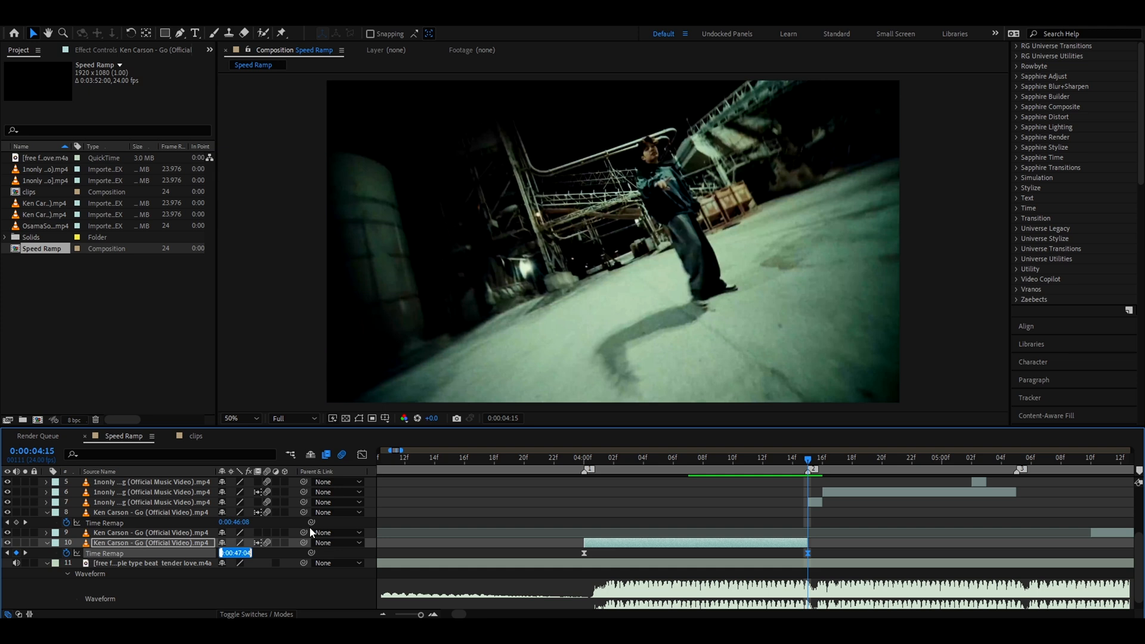
{"action": "mouse_move", "coordinate": [304, 563]}
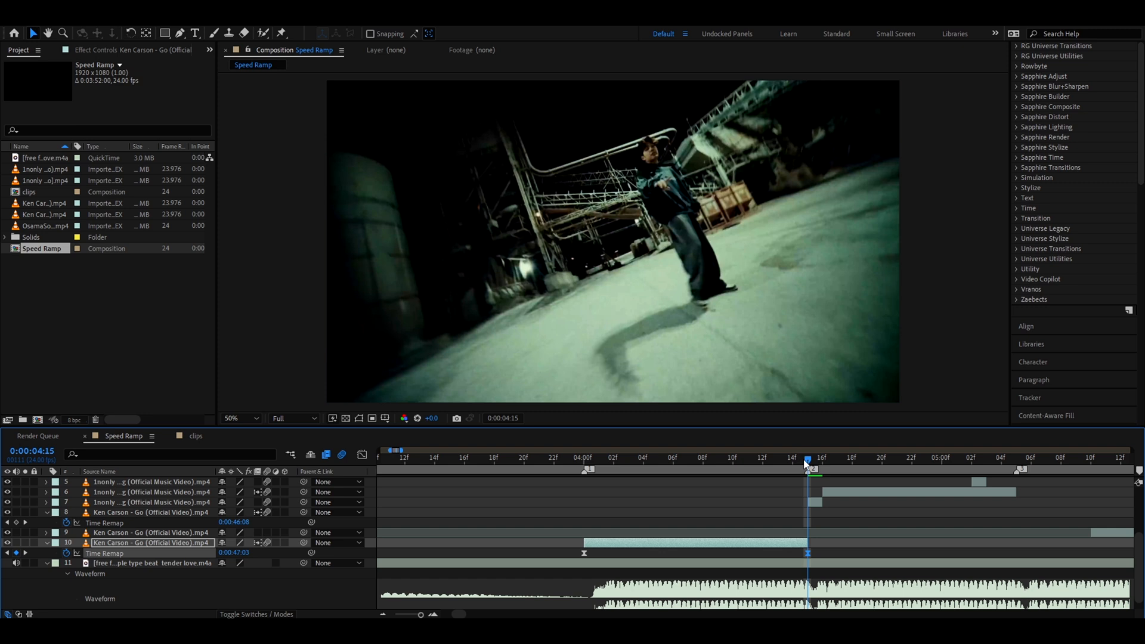
{"action": "left_click", "coordinate": [763, 458]}
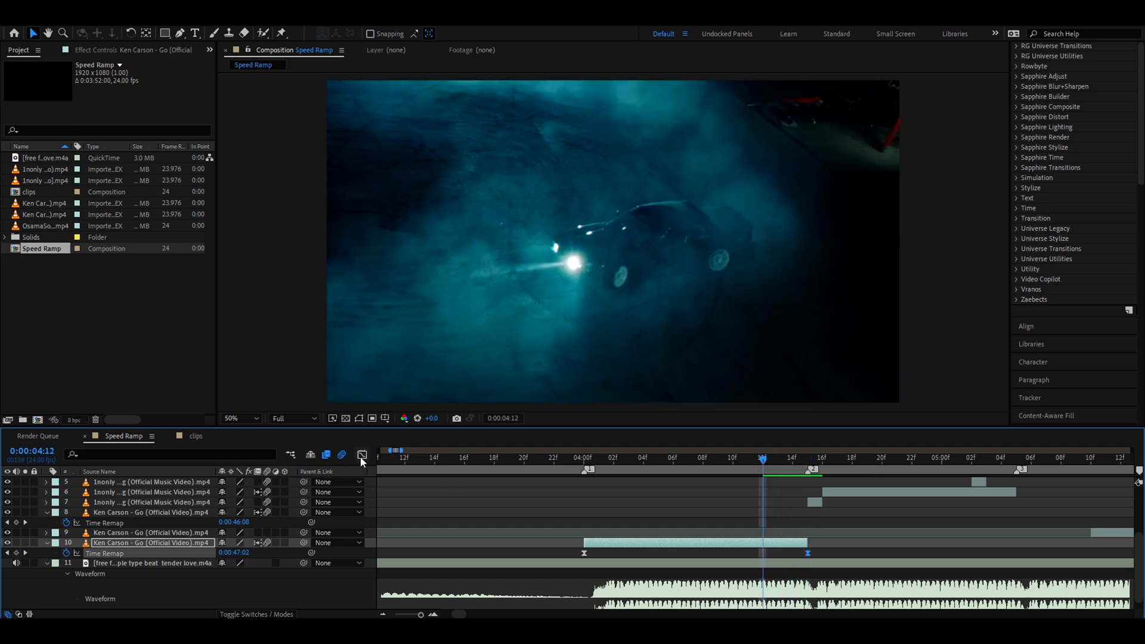
{"action": "left_click", "coordinate": [360, 455]}
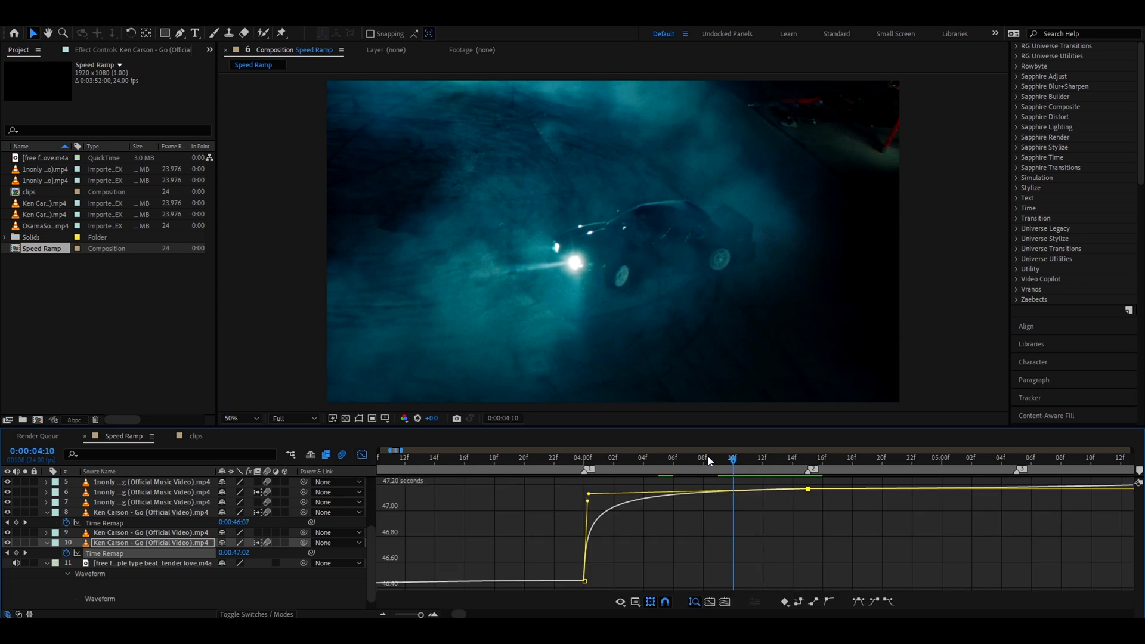
{"action": "left_click", "coordinate": [584, 458]}
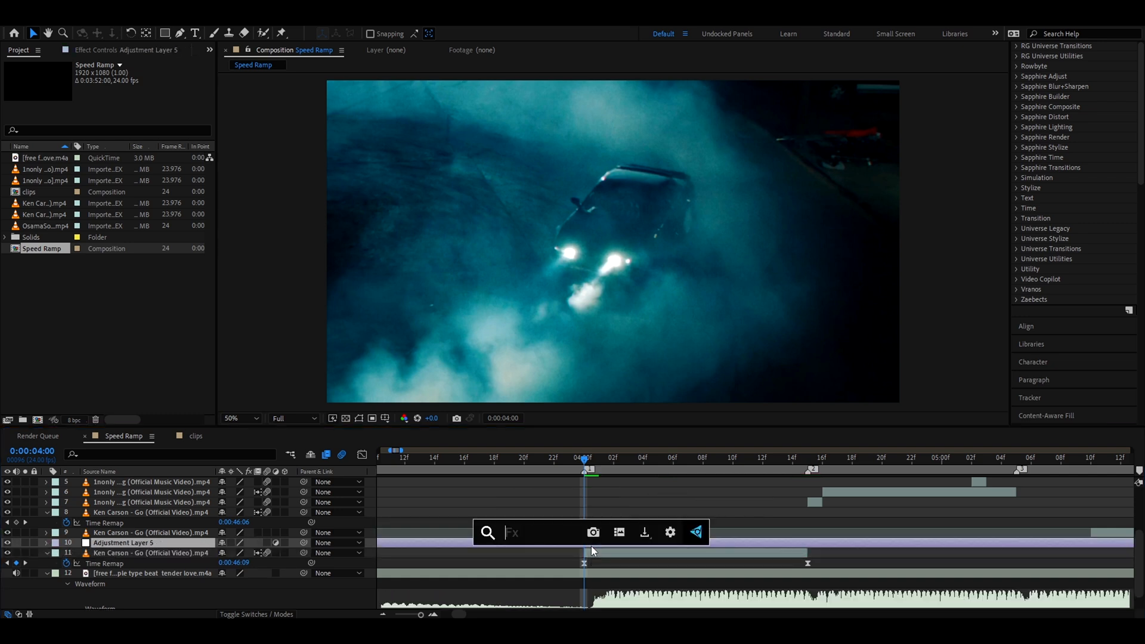
- Find RSMB motion blur in the effects and set it to 10 samples, 180 shutter angle
{"action": "type", "text": "rsmb"}
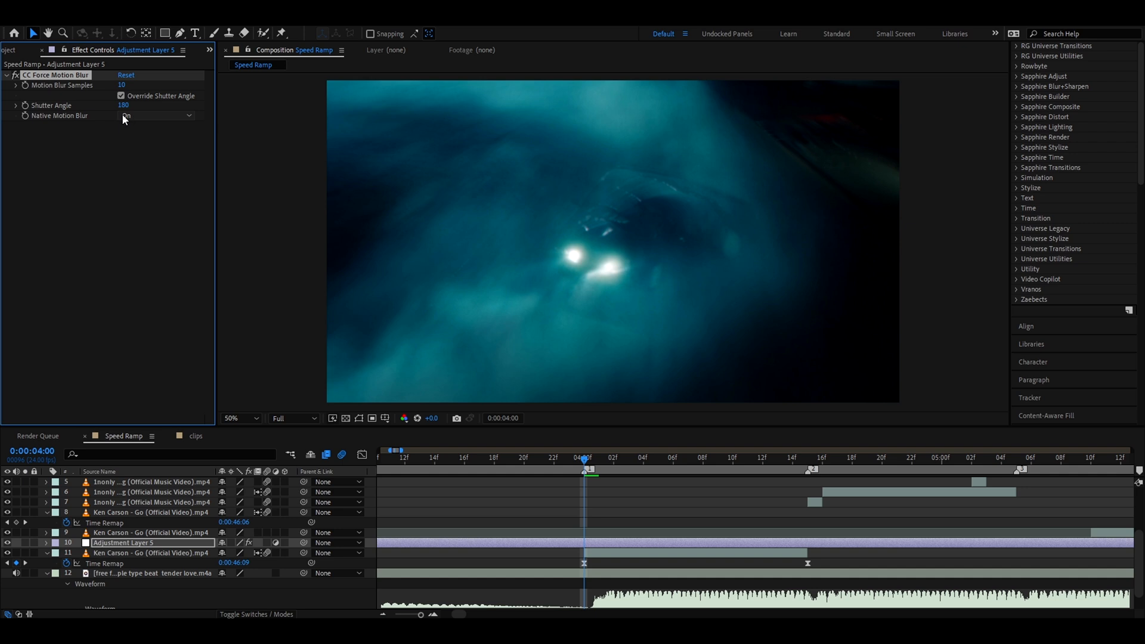
{"action": "left_click", "coordinate": [156, 116]}
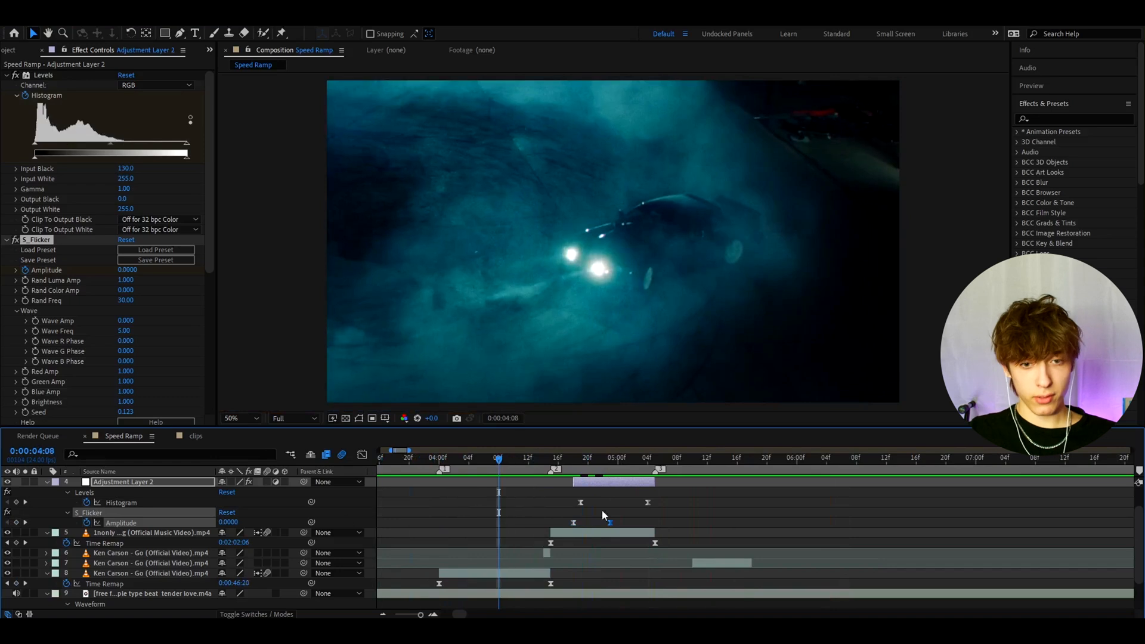
- Select the S_Flicker Amplitude keyframes, split the layer with Ctrl+Shift+D and scrub the flicker section
{"action": "left_click", "coordinate": [146, 572]}
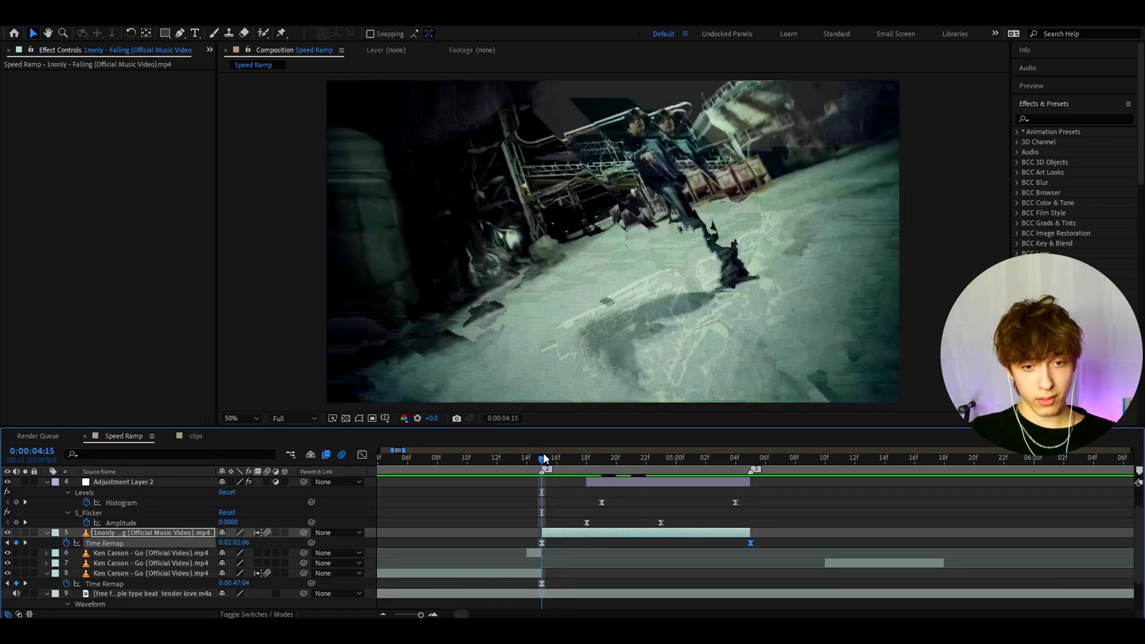
{"action": "key", "text": "ctrl+shift+d"}
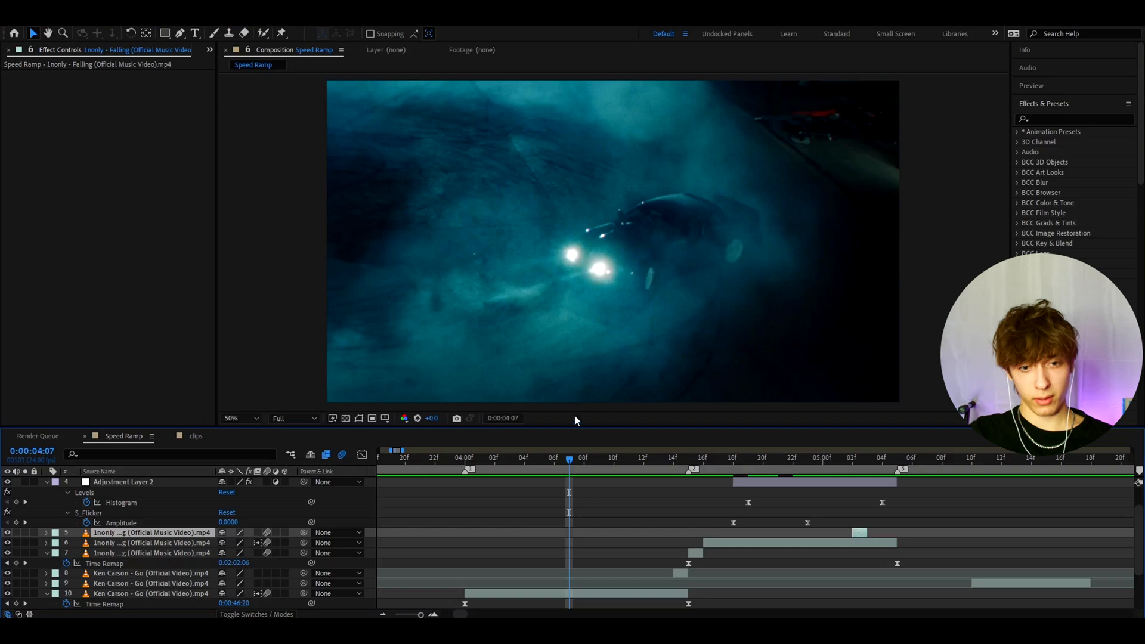
{"action": "left_click", "coordinate": [867, 458]}
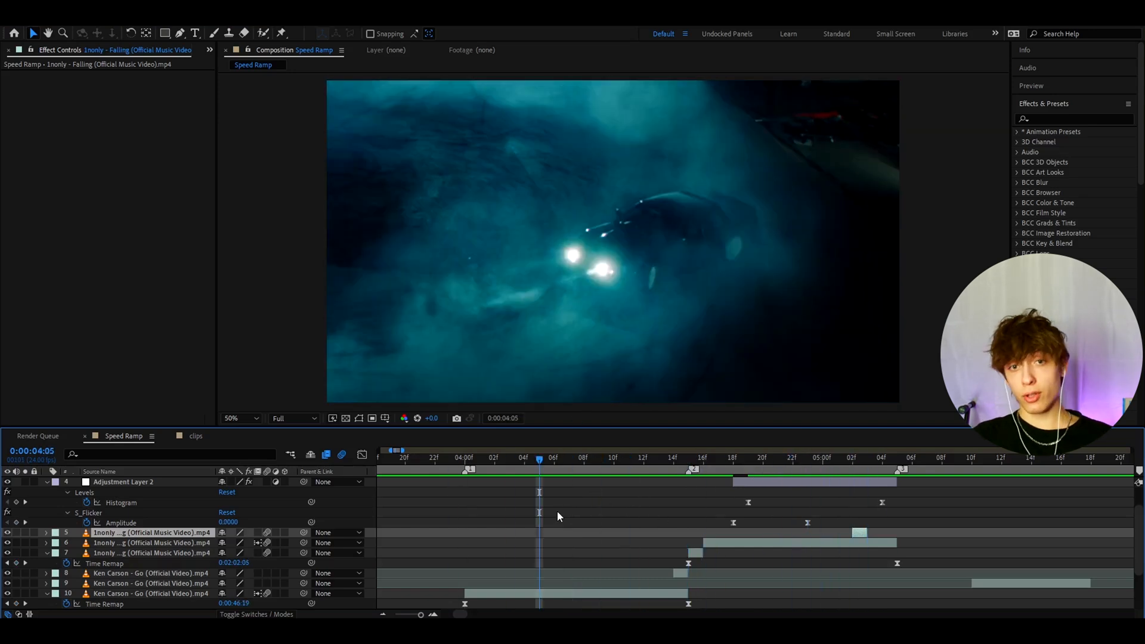
{"action": "left_click", "coordinate": [867, 457]}
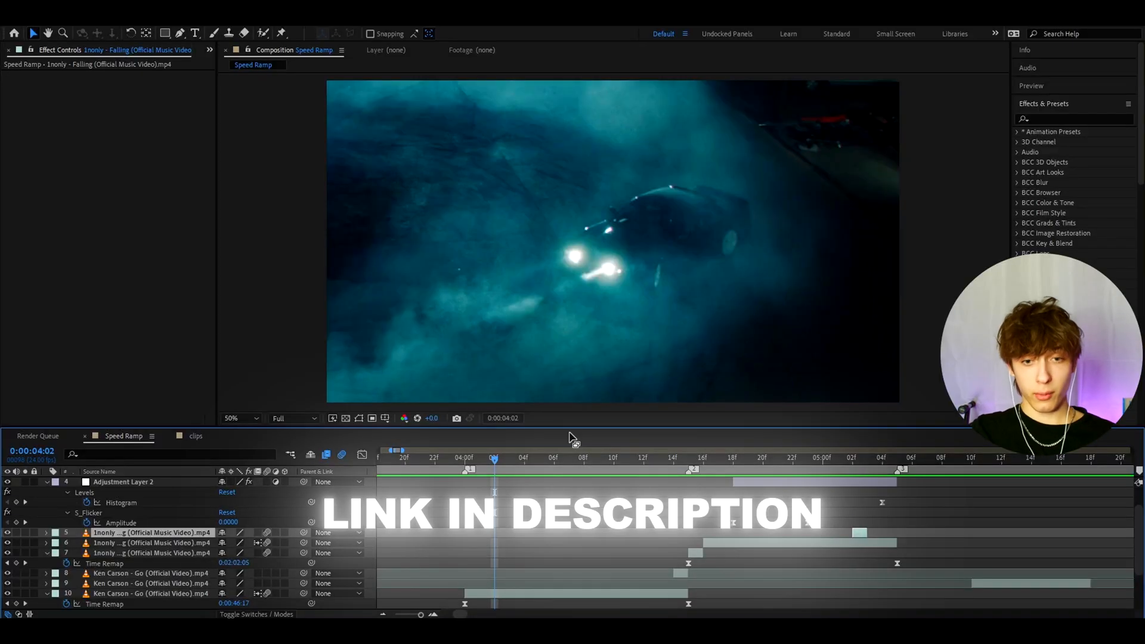
{"action": "left_click", "coordinate": [824, 458]}
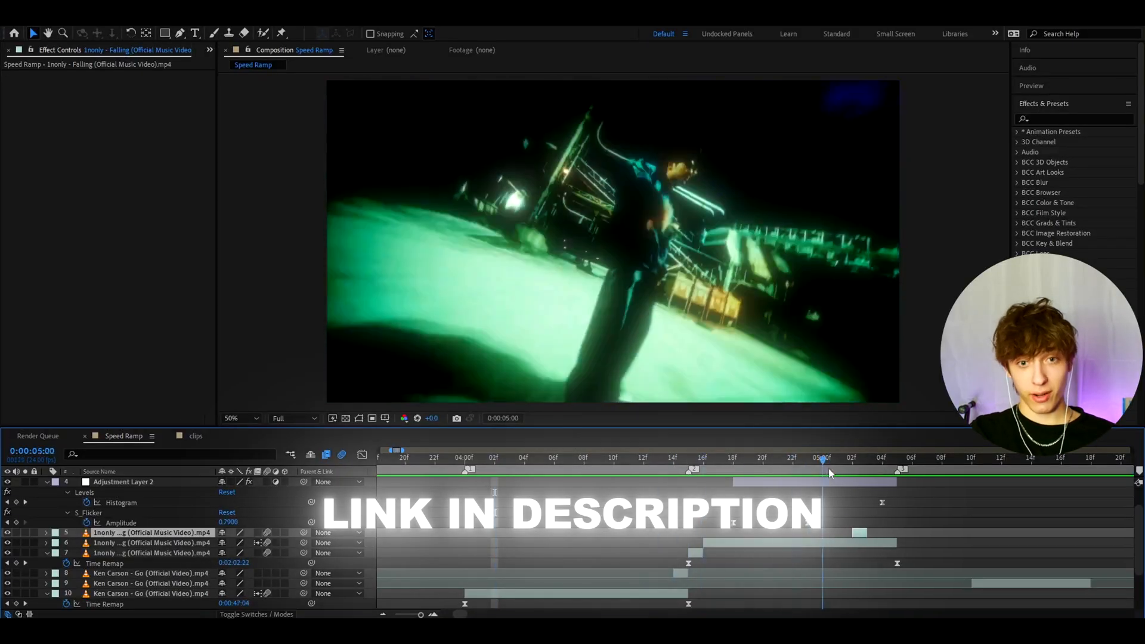